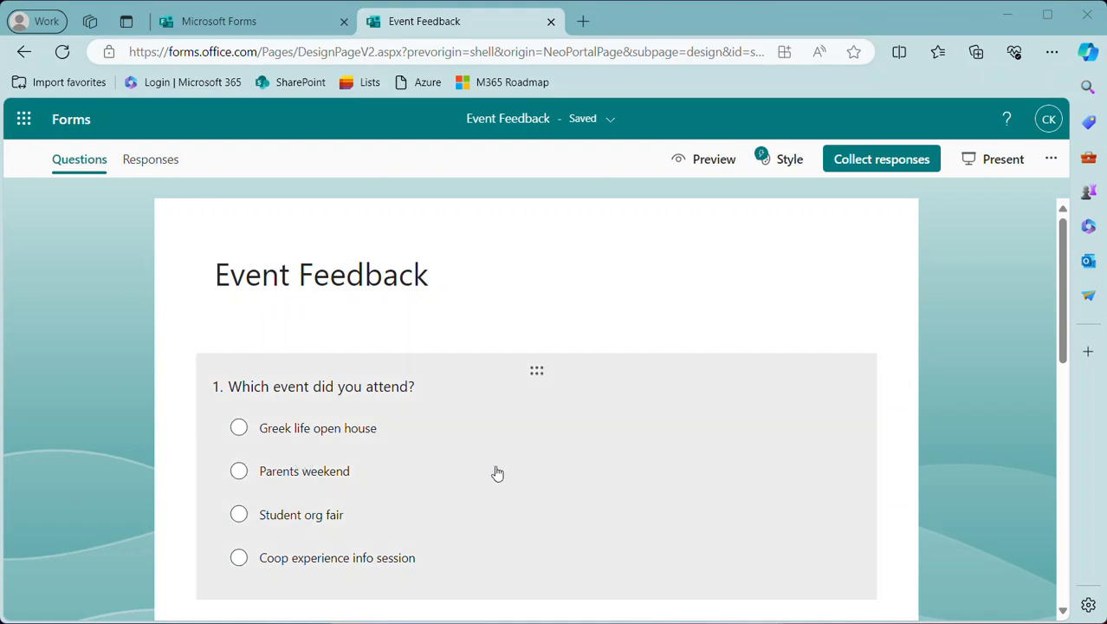
mouse_move(271, 474)
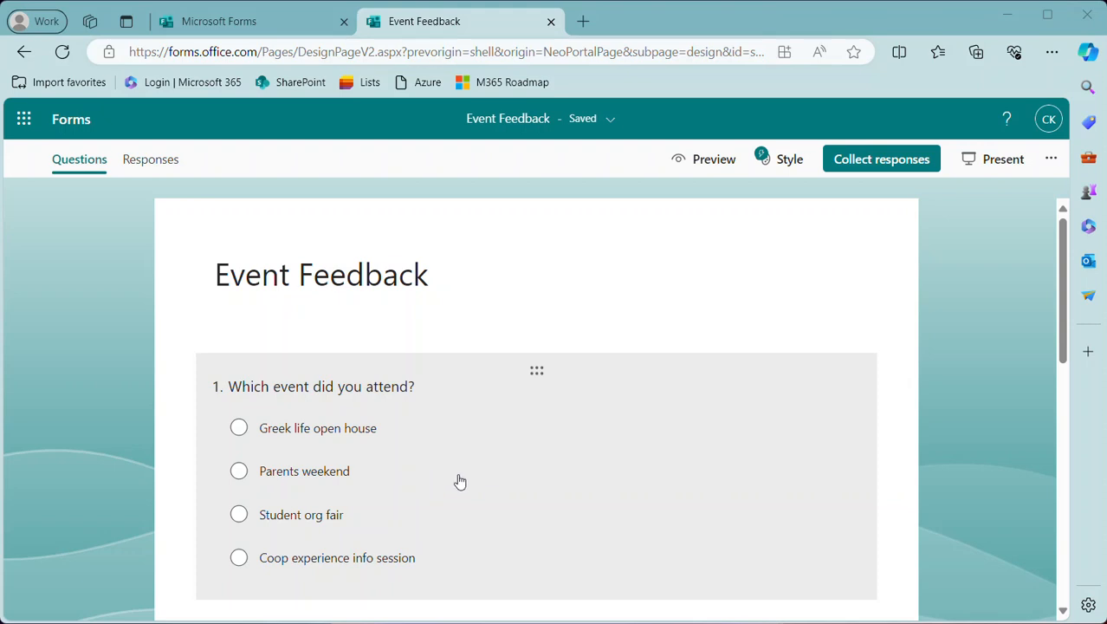
mouse_move(437, 445)
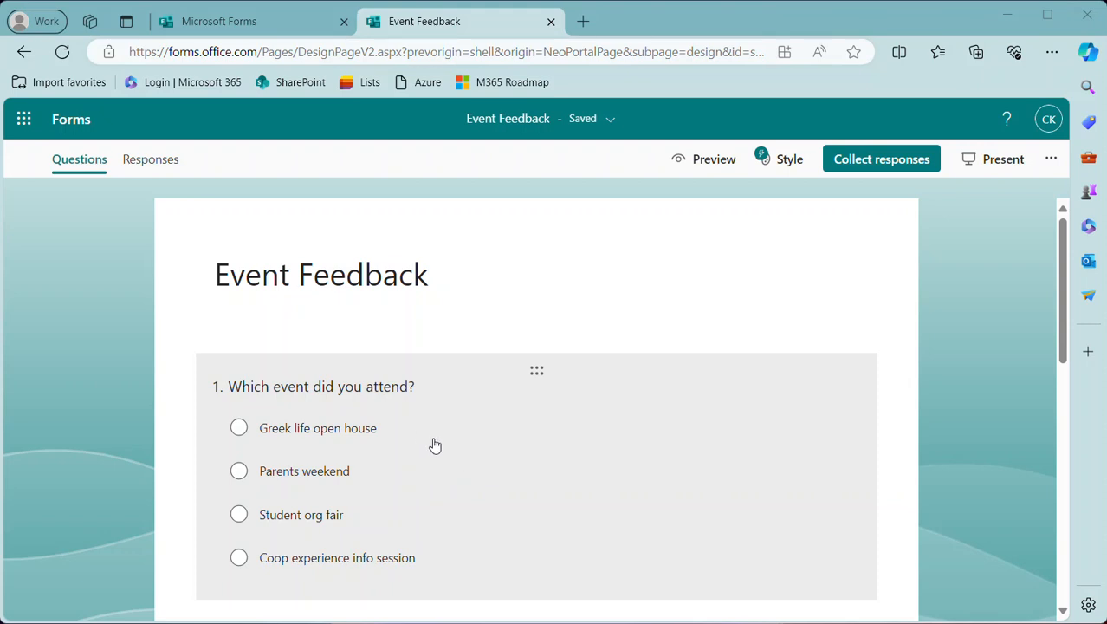
mouse_move(277, 477)
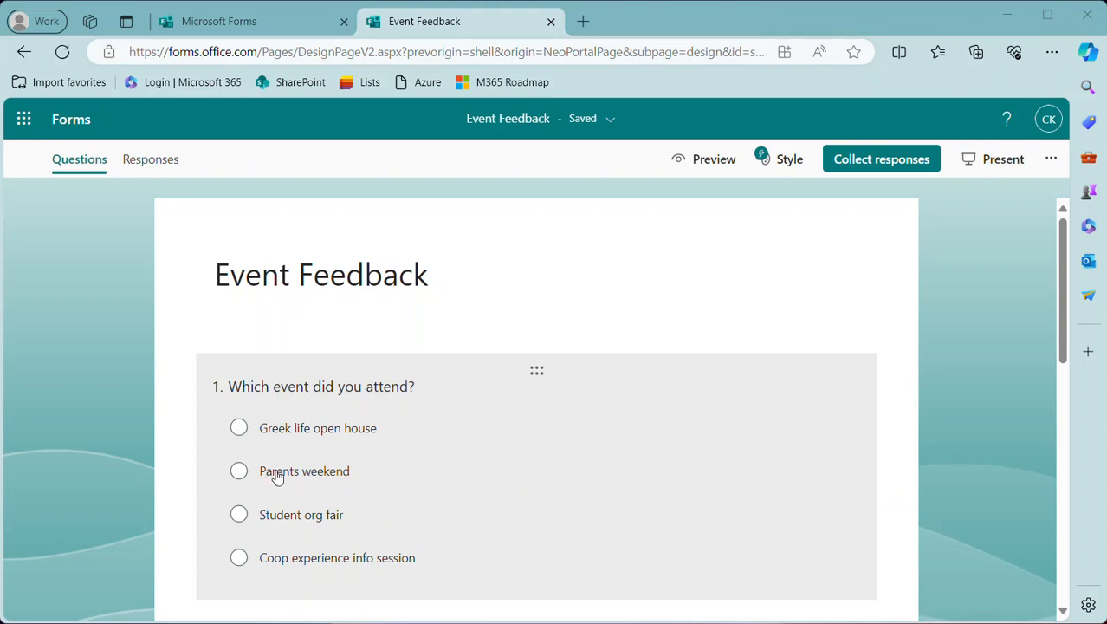
mouse_move(333, 478)
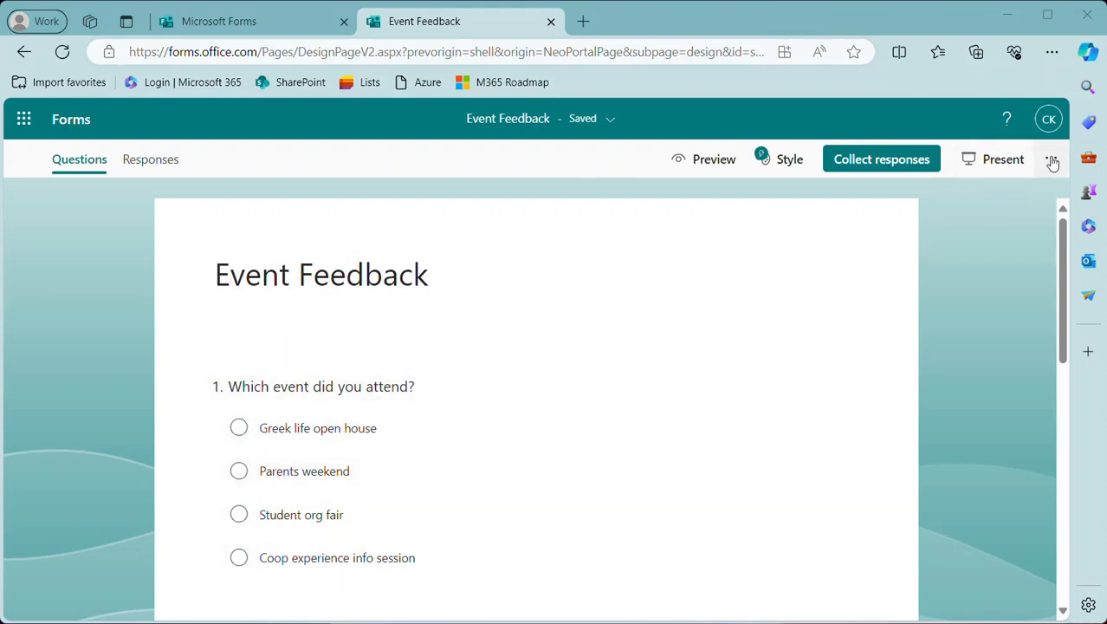
- Reveal the Event Feedback form's More form settings menu
click(1053, 159)
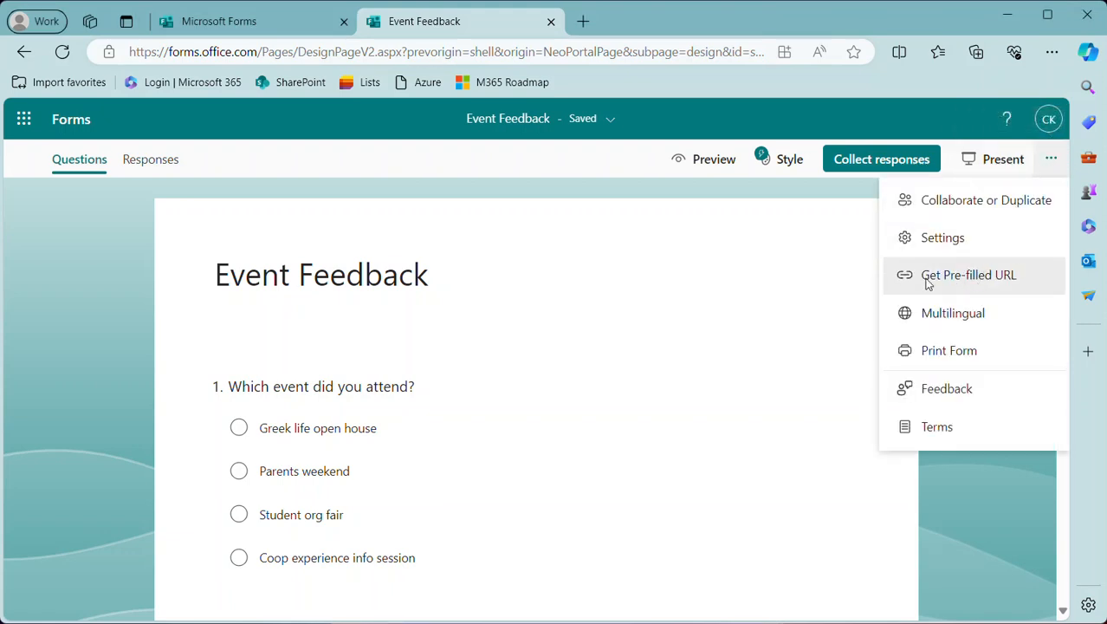
mouse_move(984, 284)
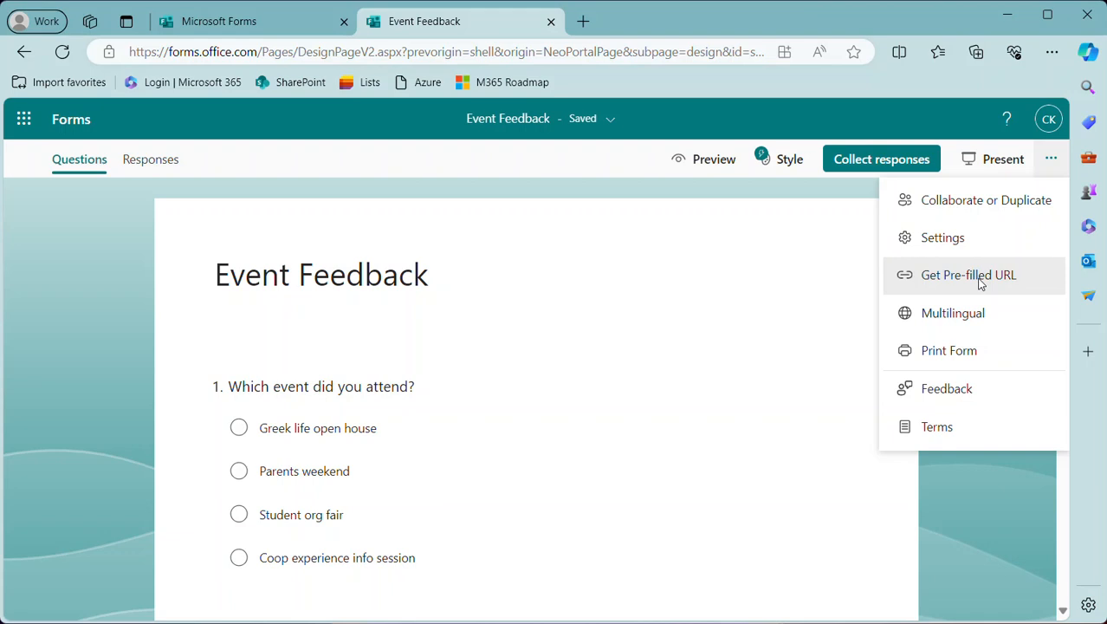
- Enable pre-filled answers via Get Pre-filled URL and preselect 'Parents weekend' for the first question
click(968, 274)
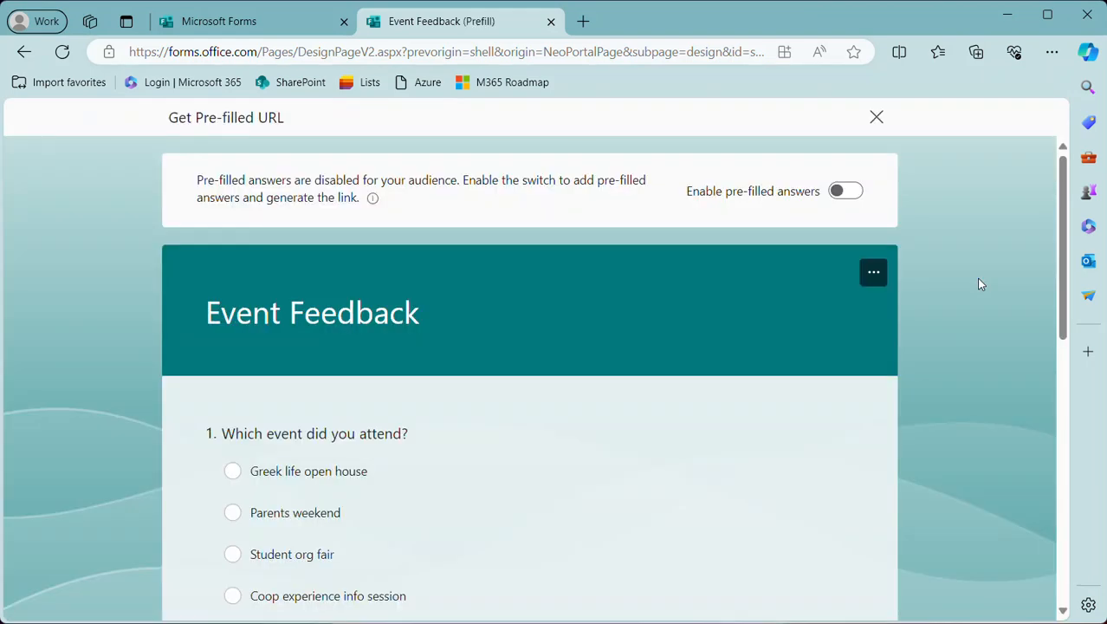
mouse_move(745, 271)
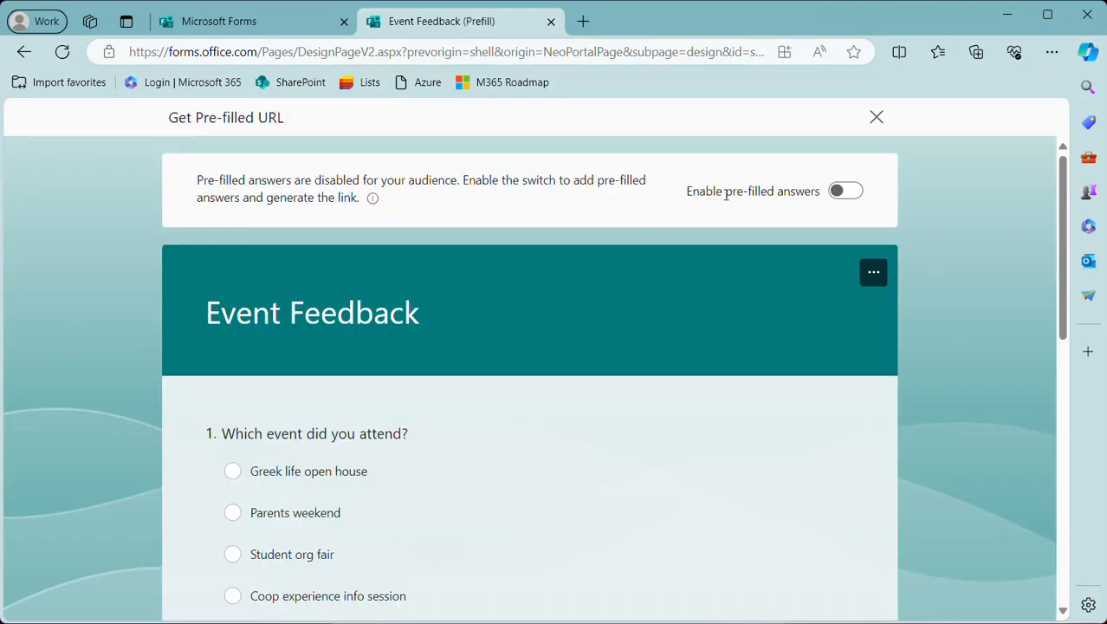
click(845, 191)
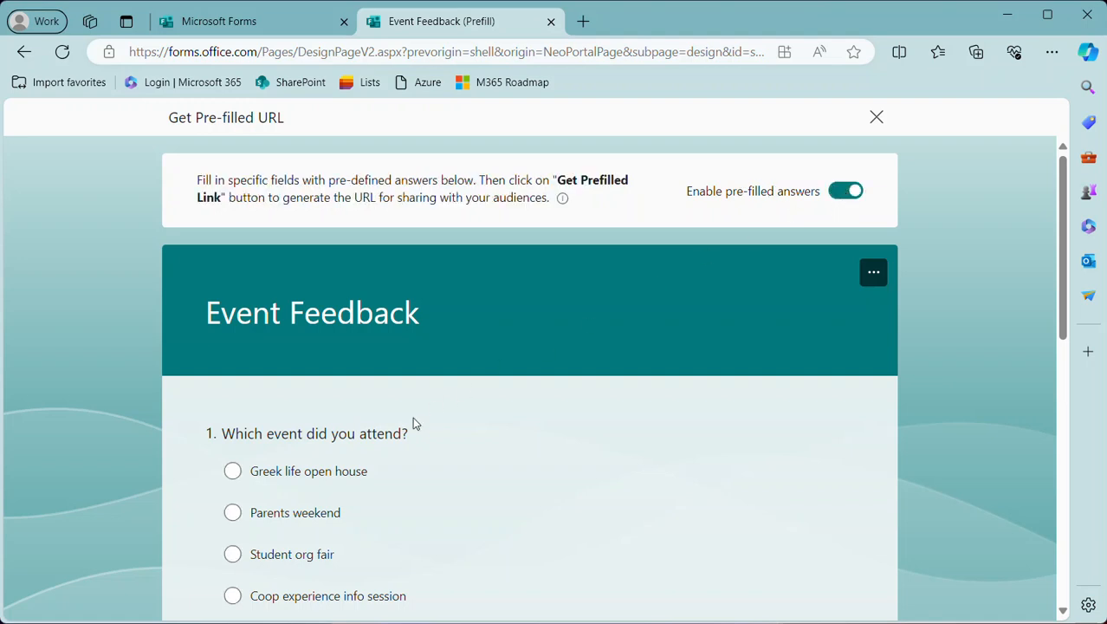
click(232, 513)
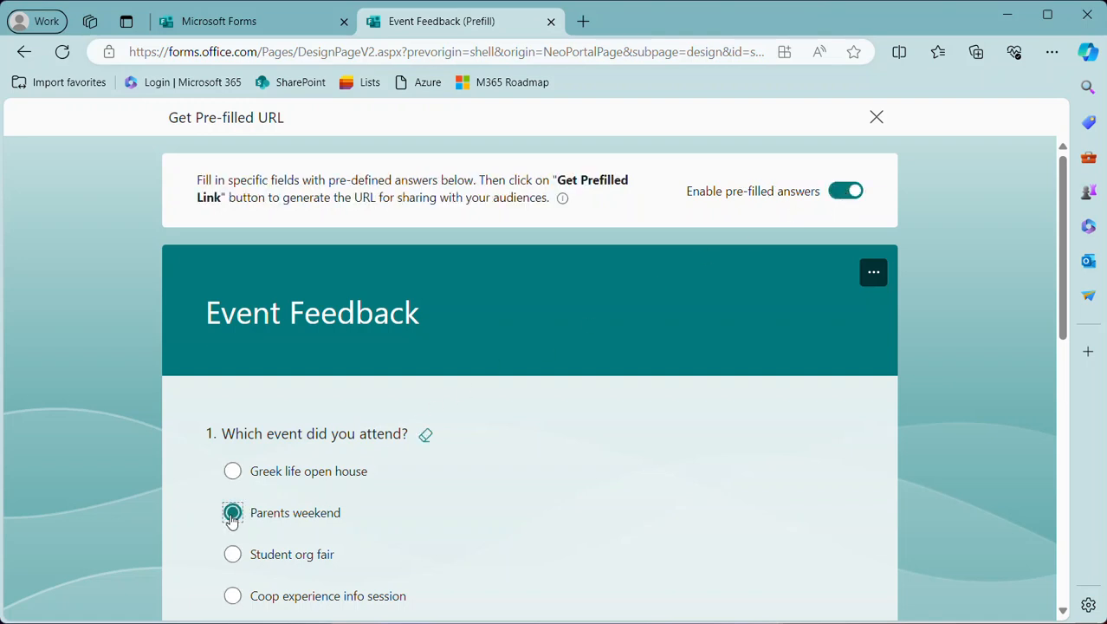
scroll(down, 3)
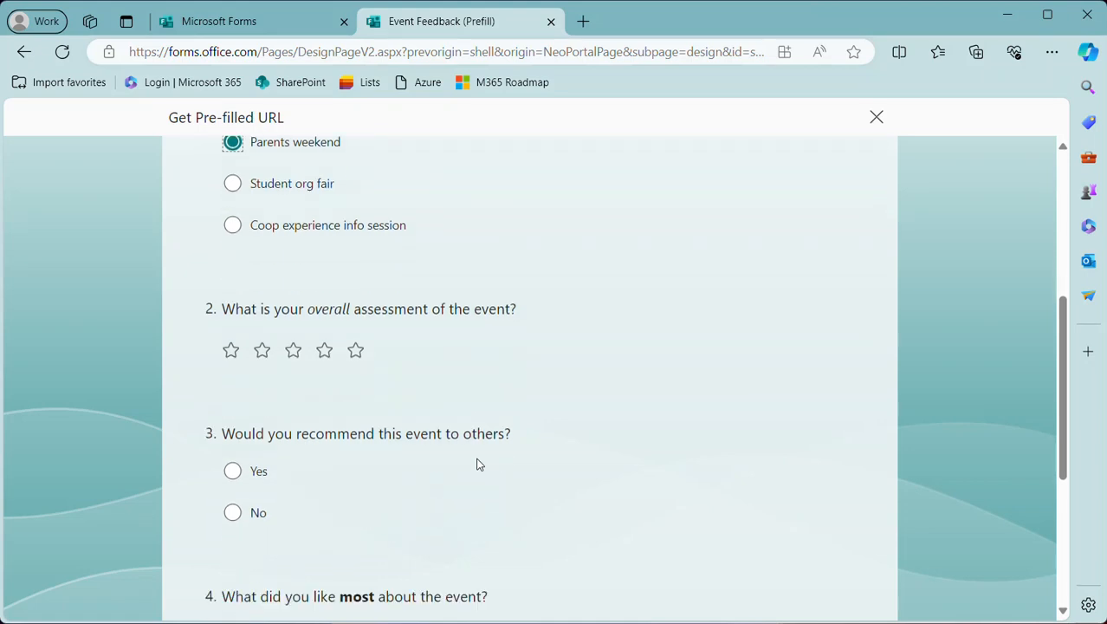
scroll(down, 3)
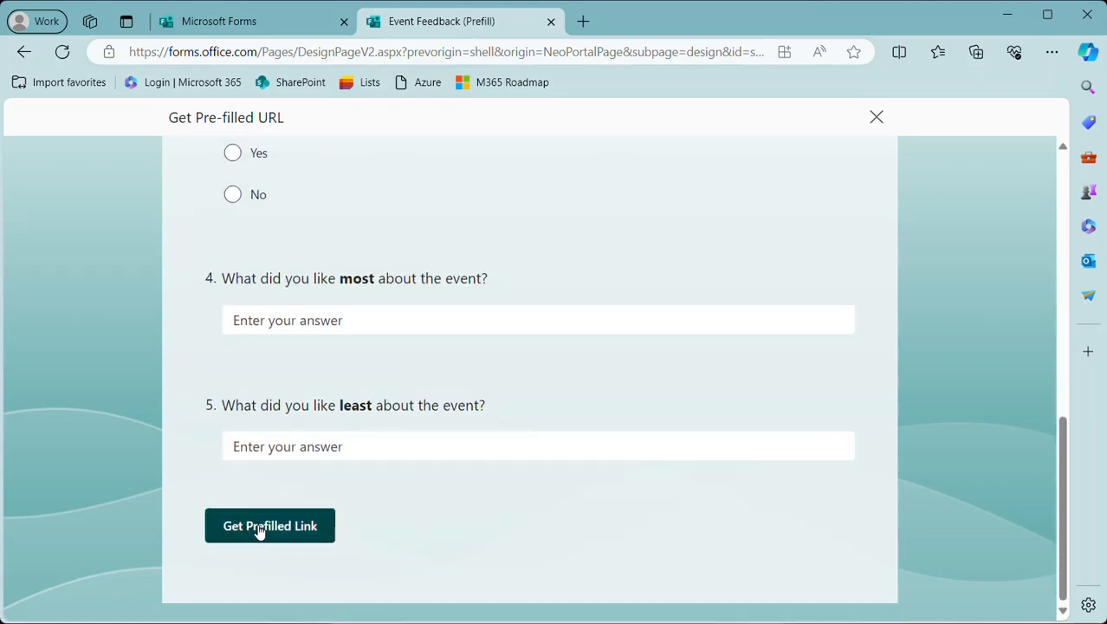
- Generate the prefilled link and examine it in the Copy Prefilled Link to Share dialog
click(270, 525)
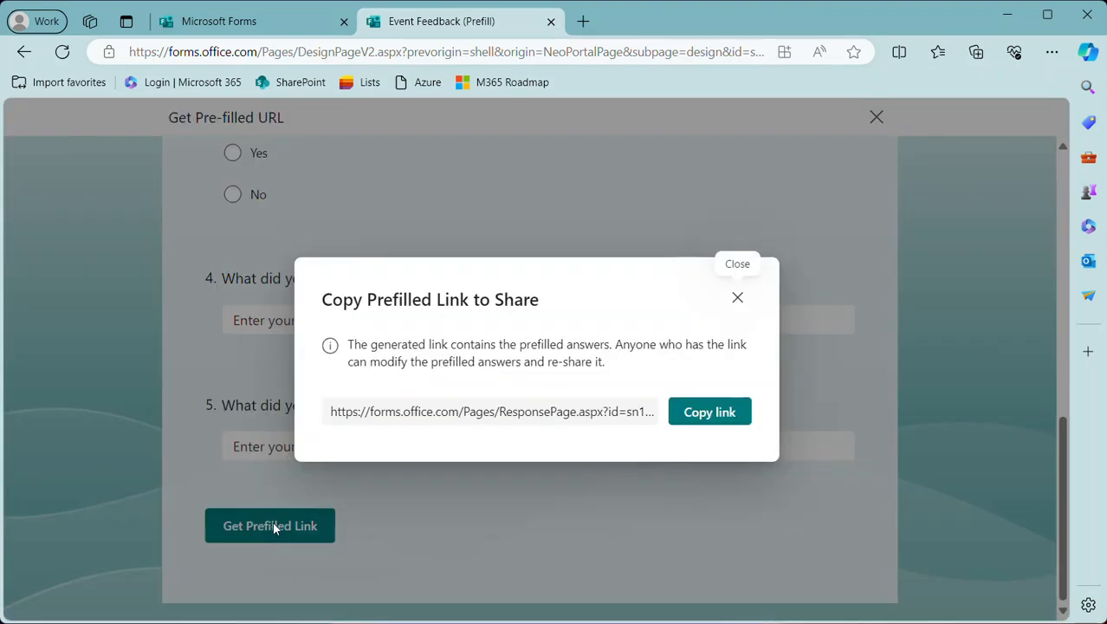
mouse_move(371, 398)
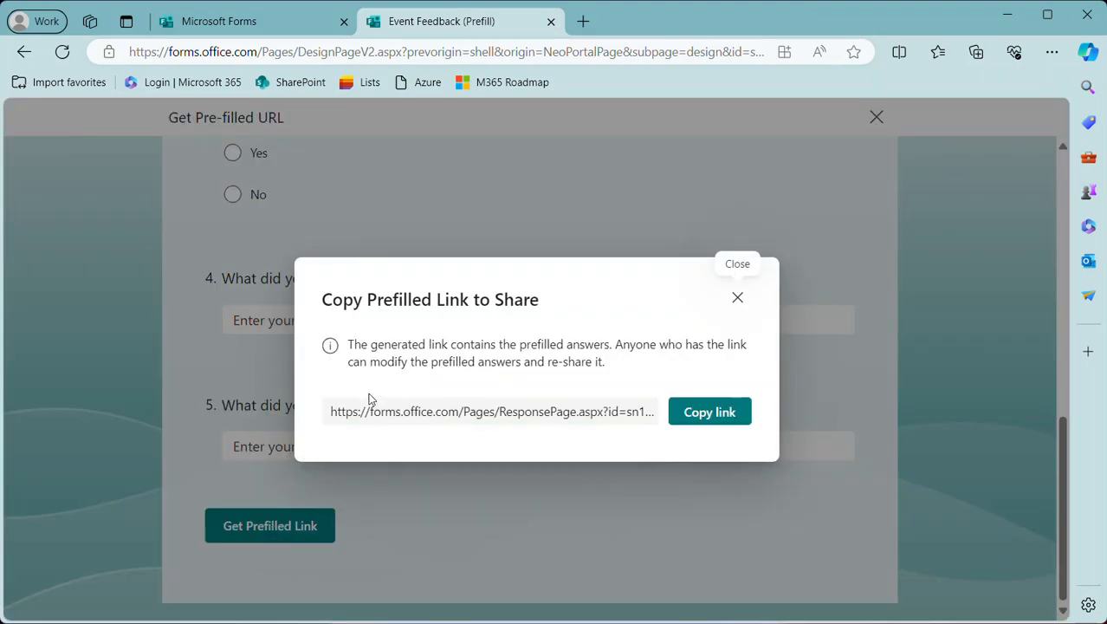
click(490, 411)
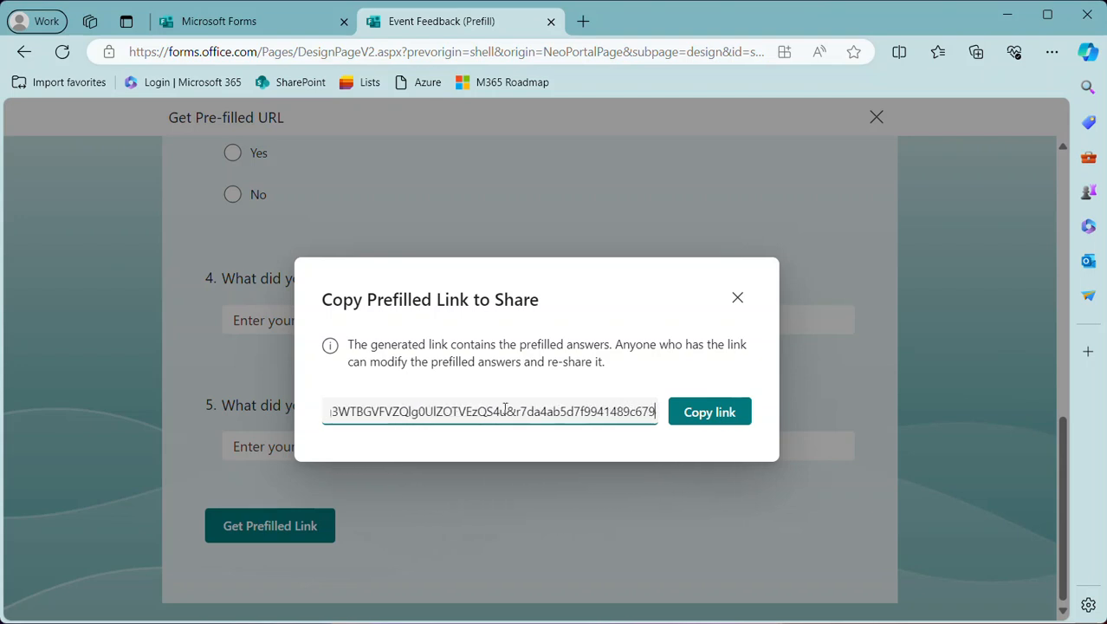
double_click(507, 410)
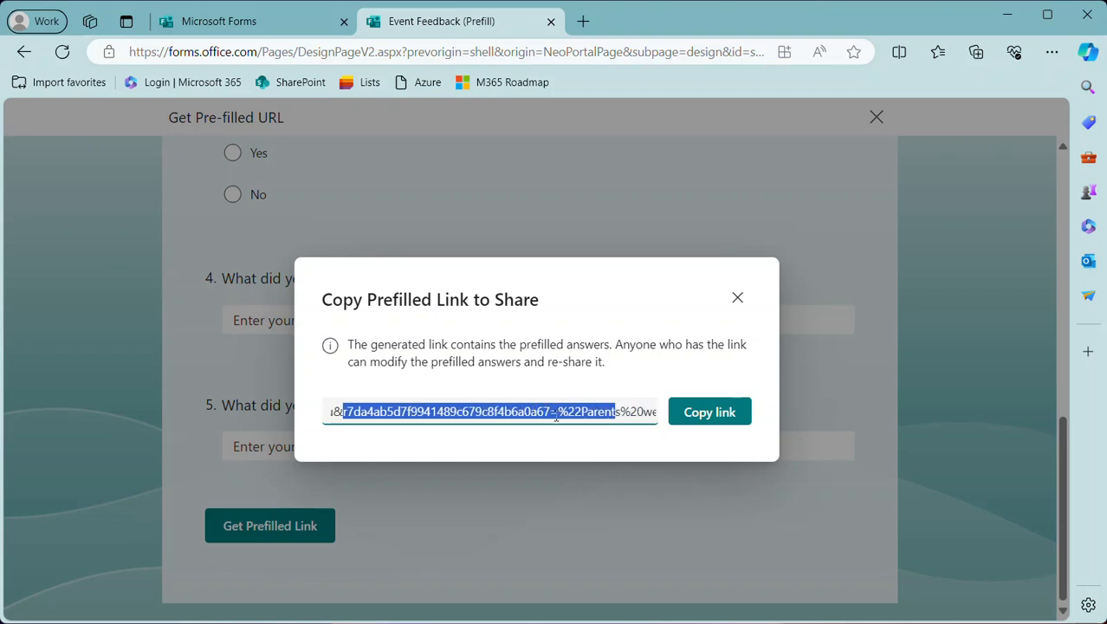
click(551, 412)
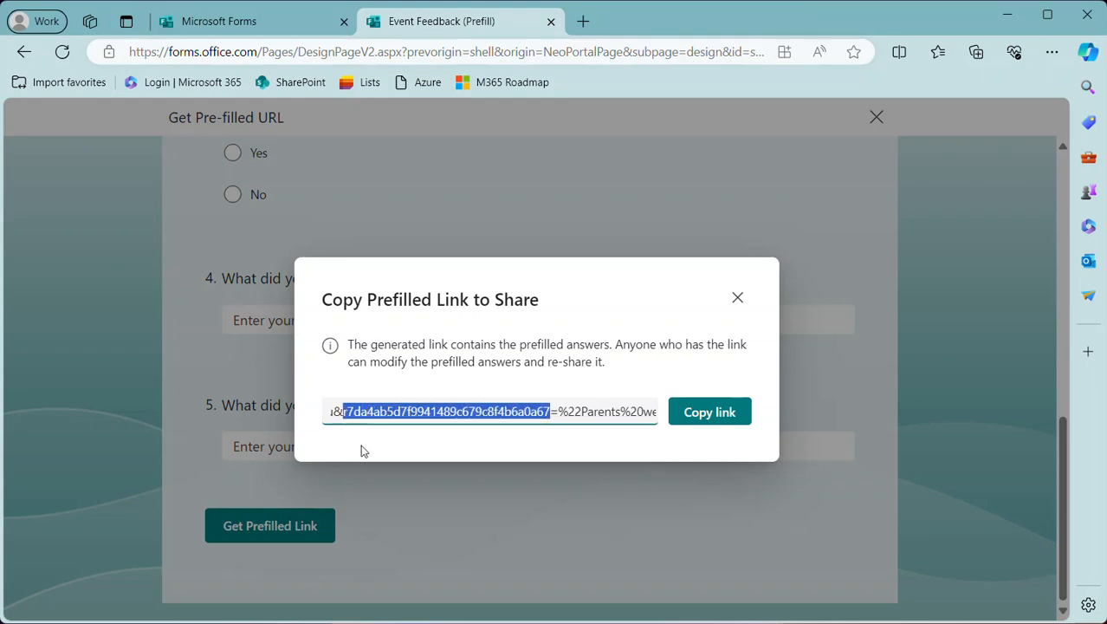
mouse_move(371, 451)
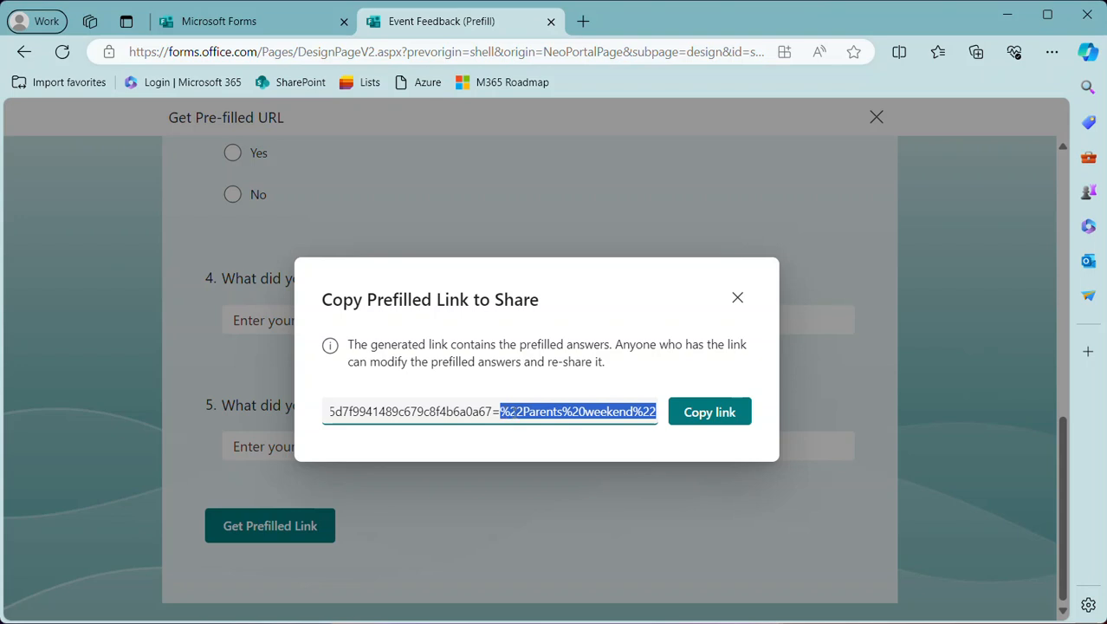
- Copy the prefilled link and paste it into a new Edge tab's address bar
click(710, 410)
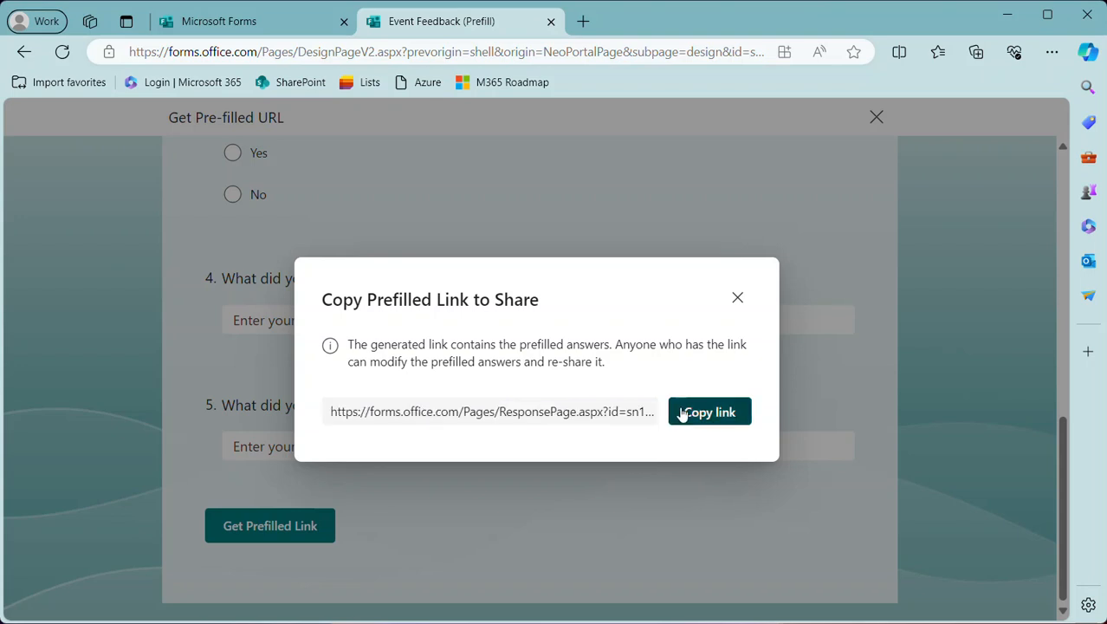
click(711, 410)
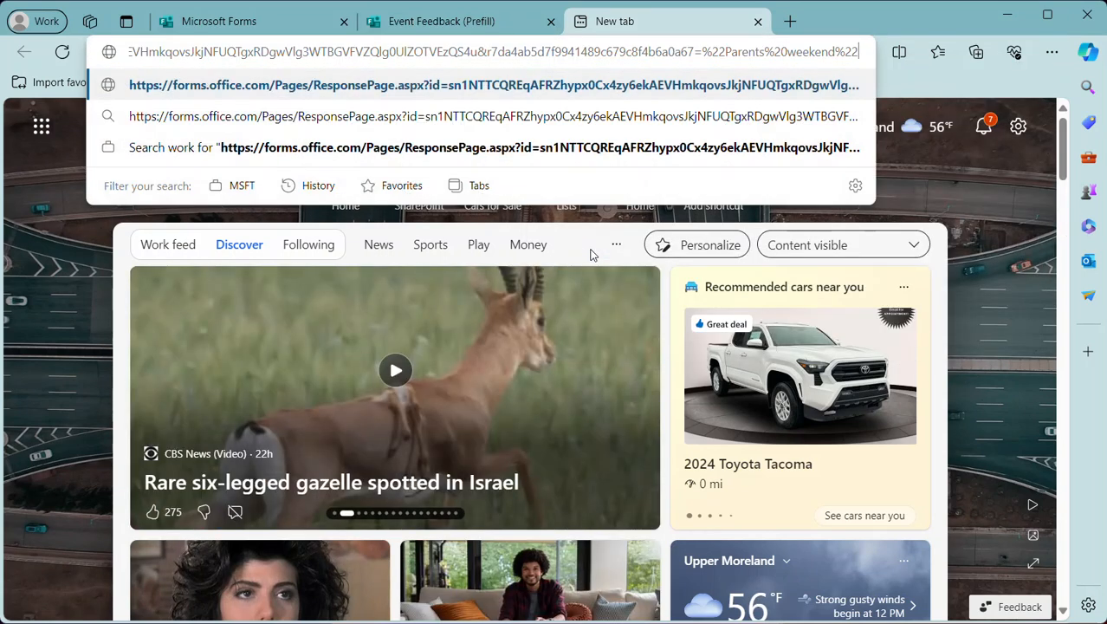
- Load the link and confirm 'Parents weekend' is preselected, trying 'Student org fair' and switching back
key(Enter)
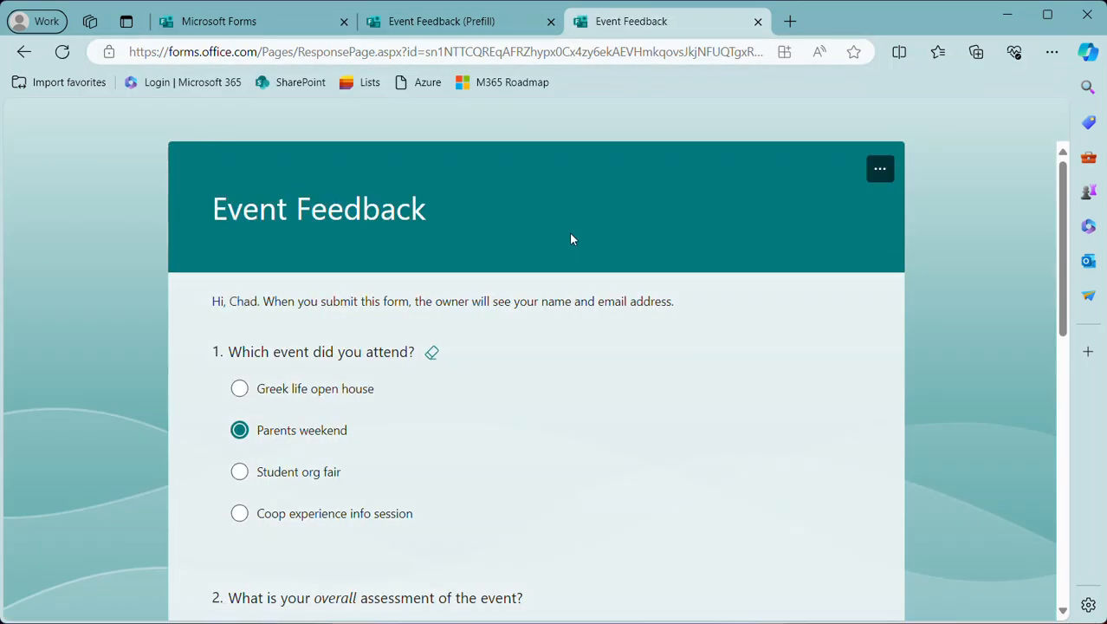
mouse_move(239, 413)
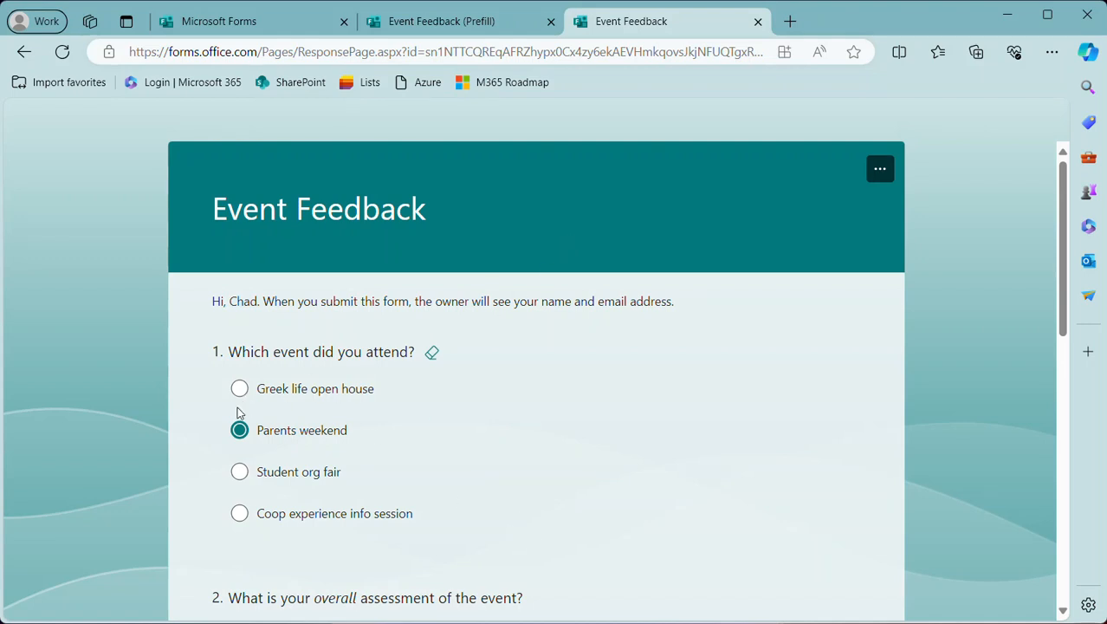
mouse_move(256, 473)
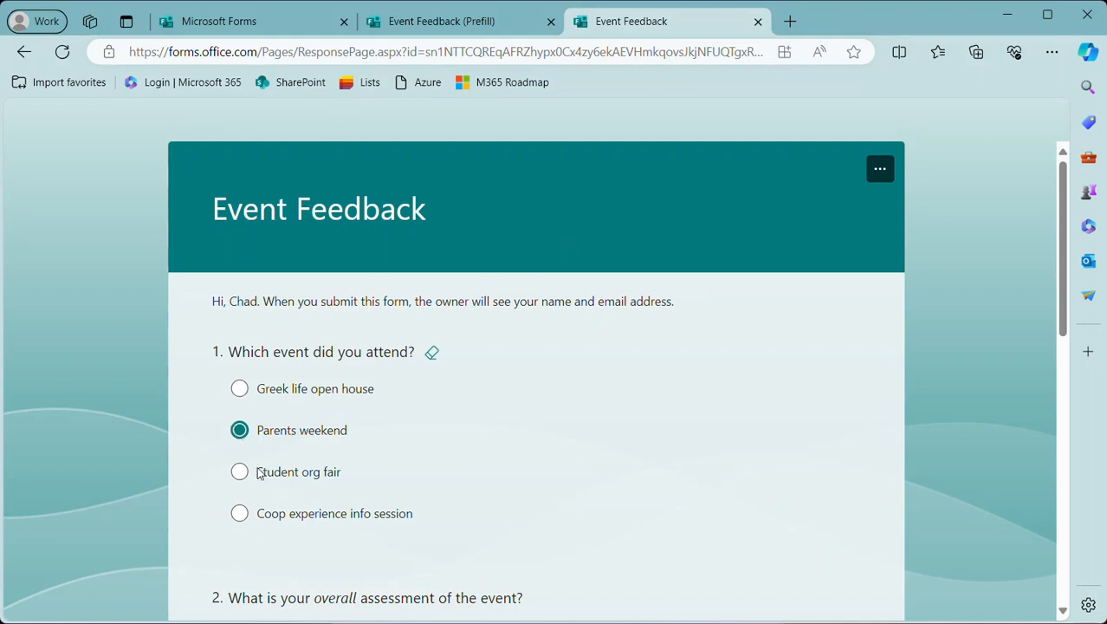
mouse_move(243, 478)
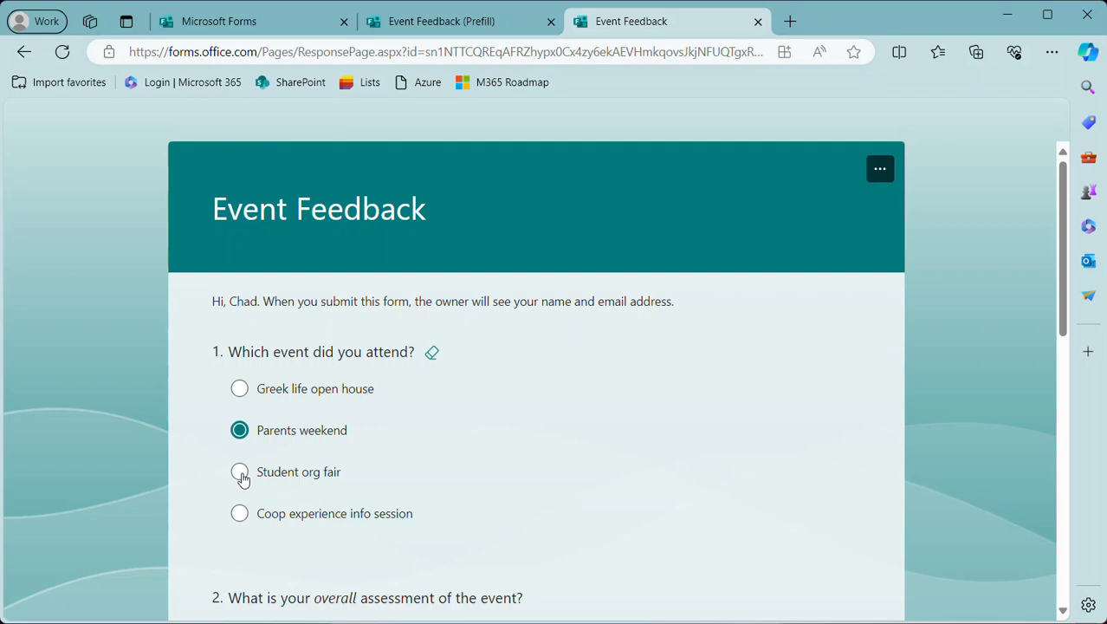
click(239, 471)
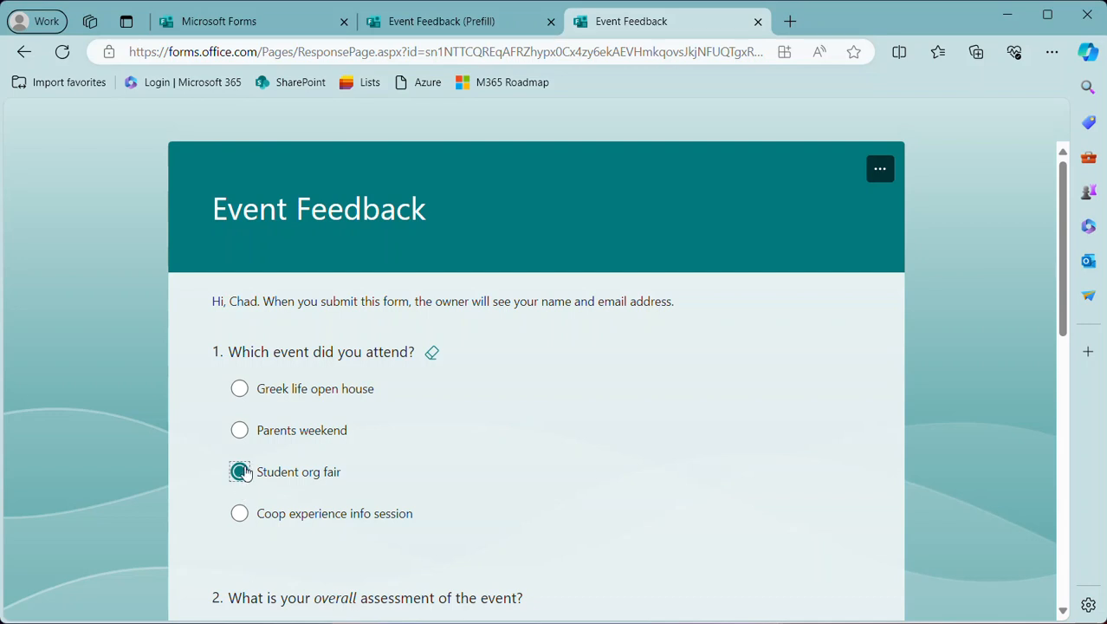
click(239, 429)
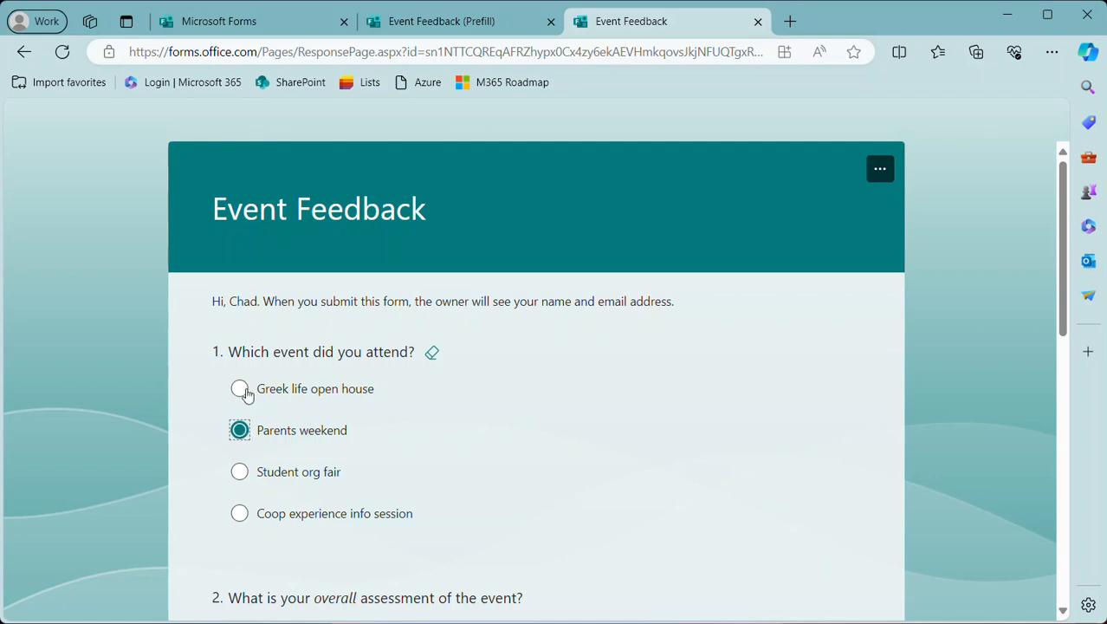
mouse_move(236, 443)
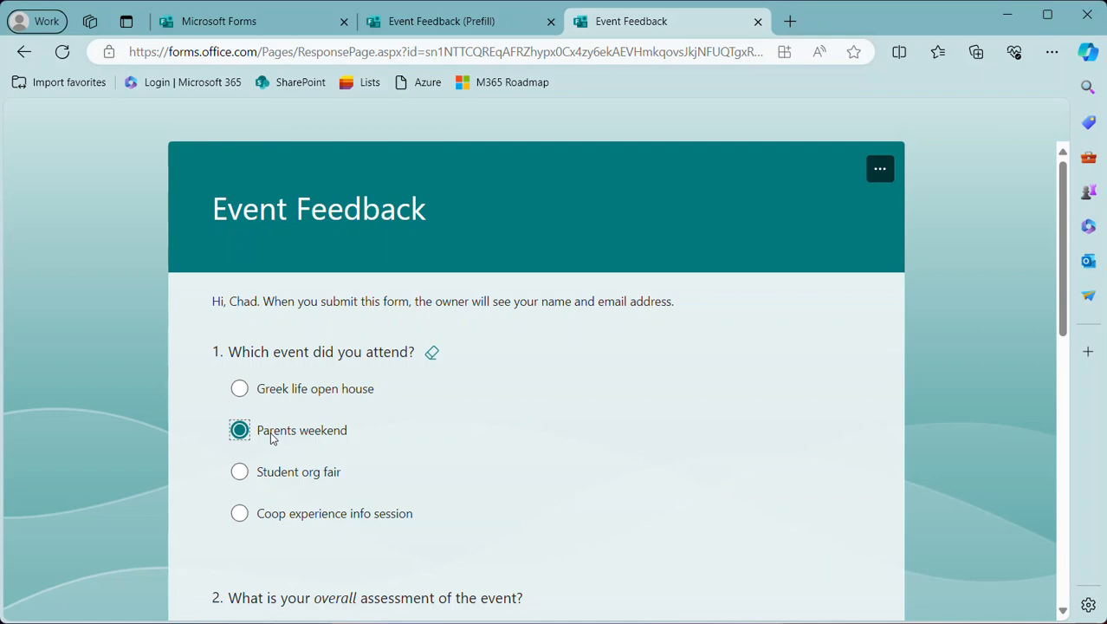
scroll(down, 3)
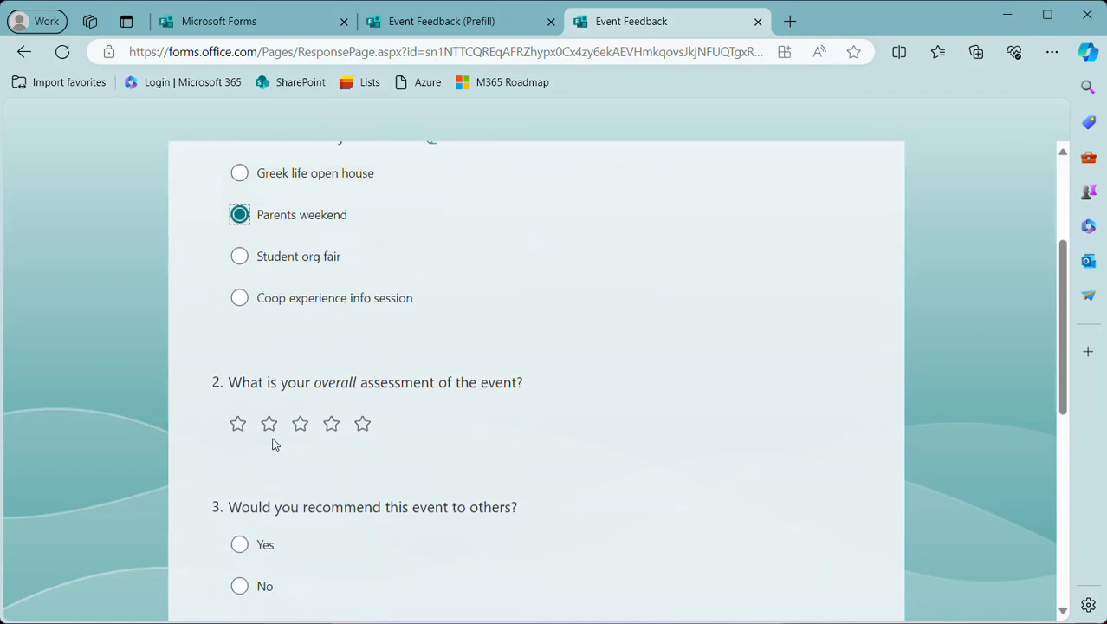
scroll(up, 3)
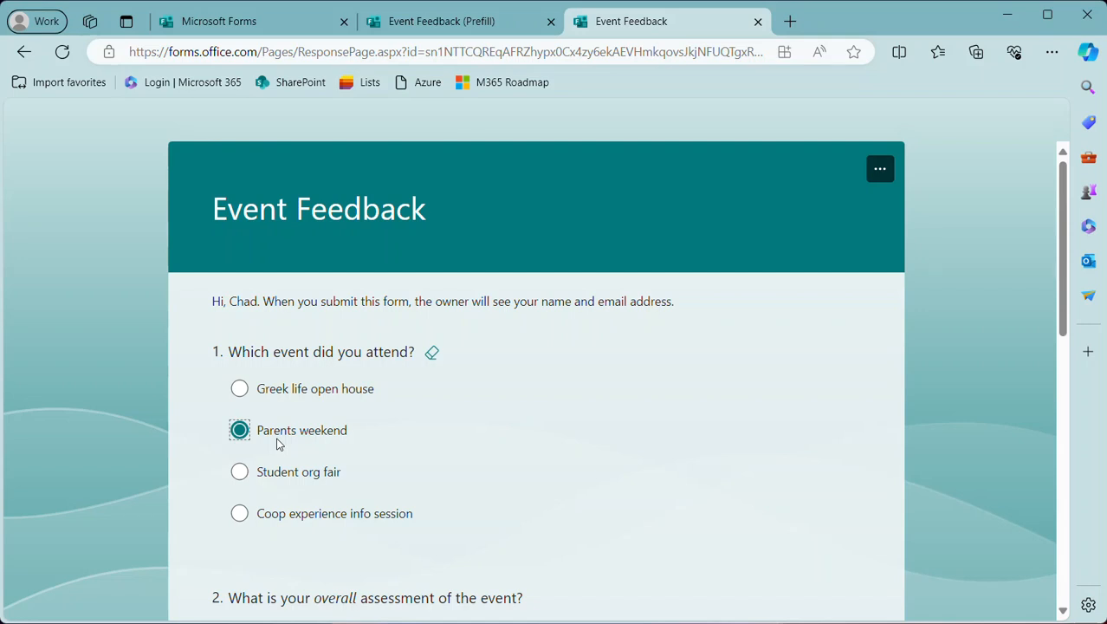
mouse_move(451, 471)
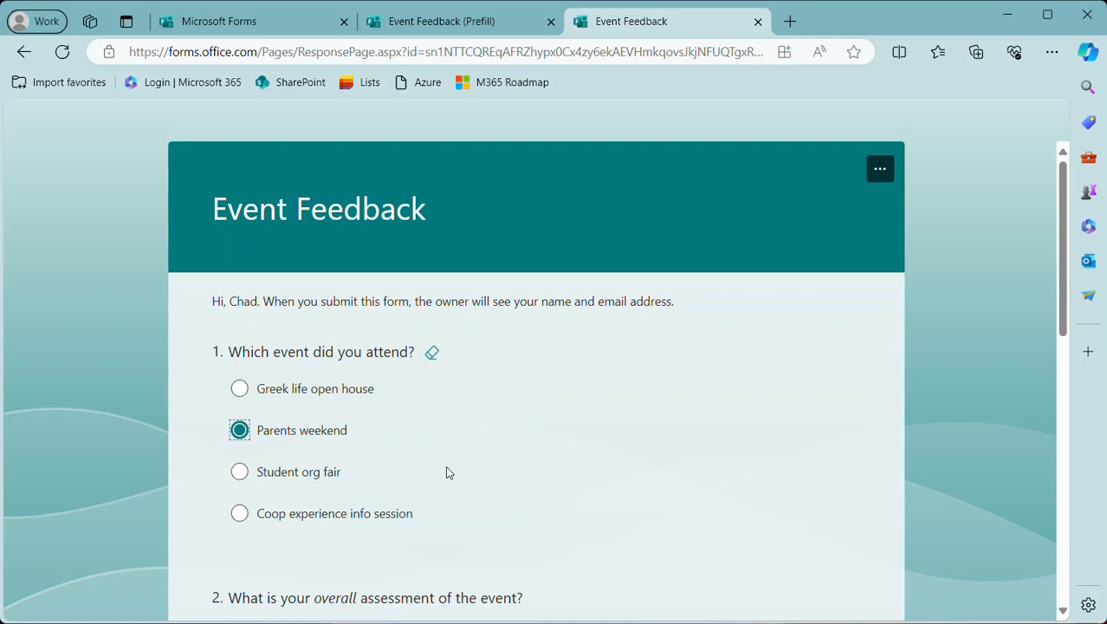
mouse_move(368, 459)
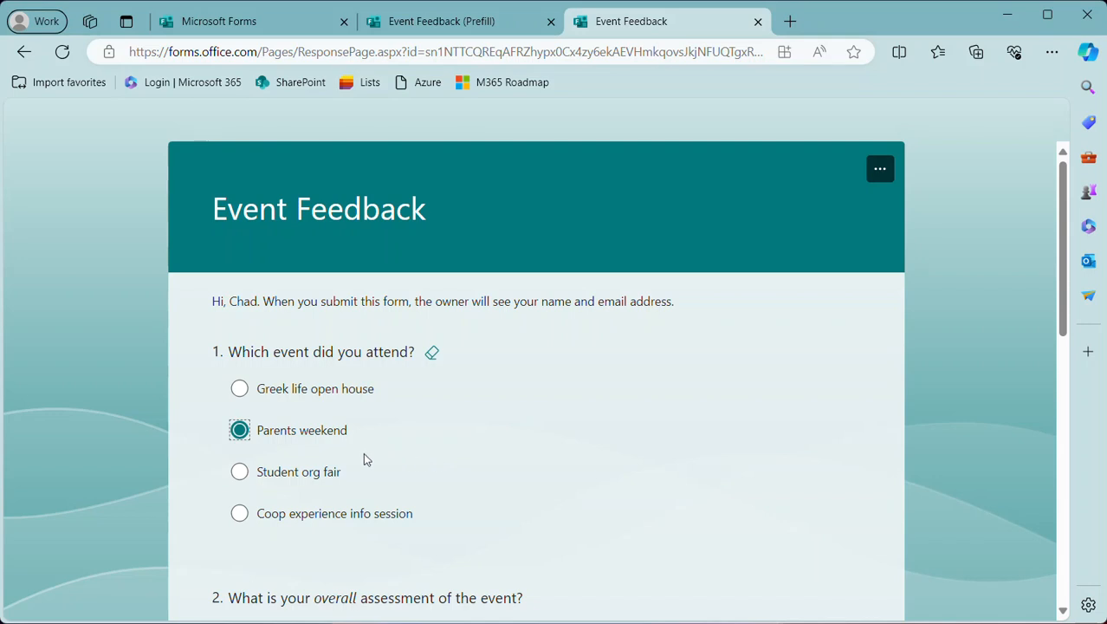
mouse_move(318, 454)
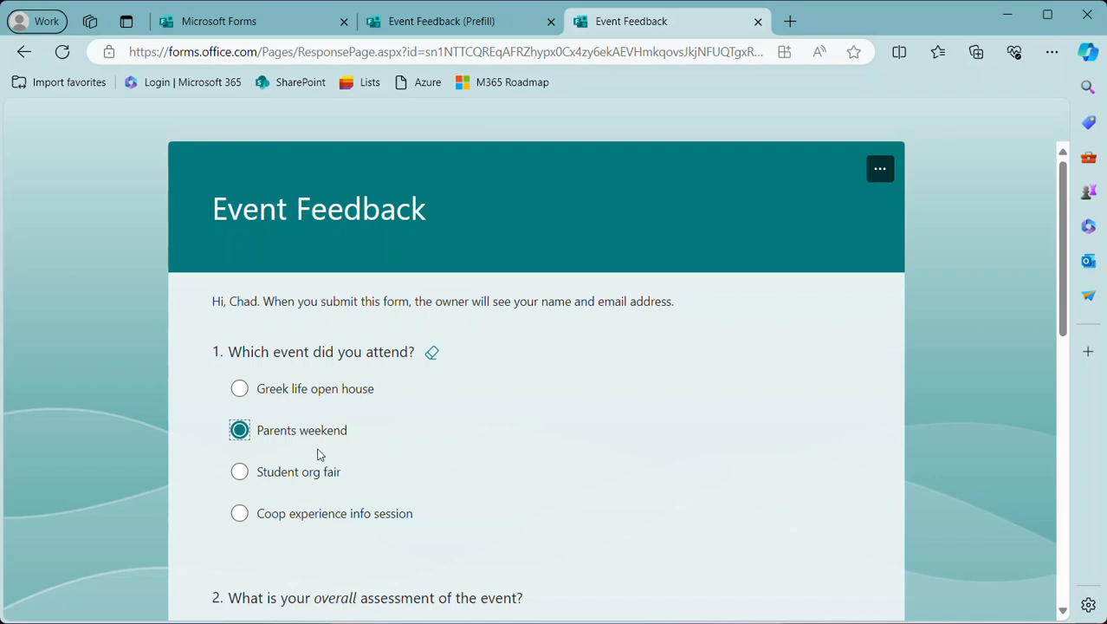